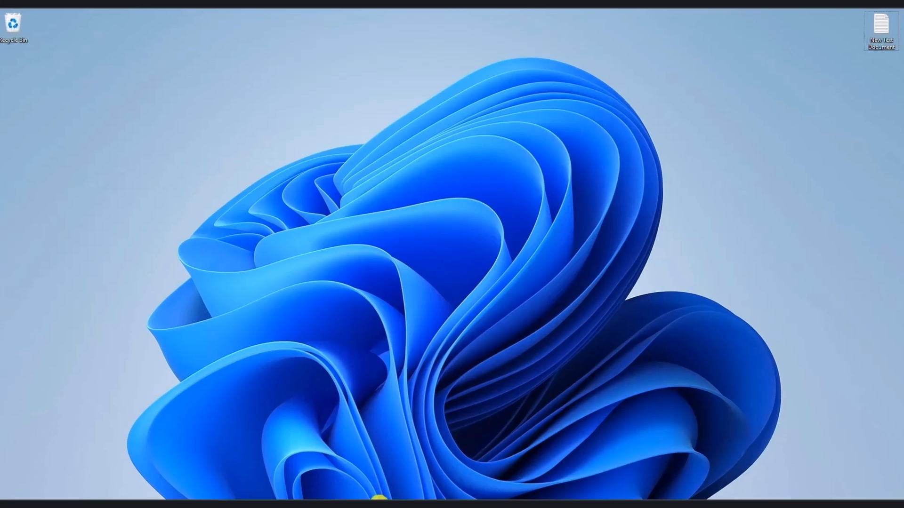
# Step: Search the Start menu for "inter" to locate Internet Options
pyautogui.click(452, 502)
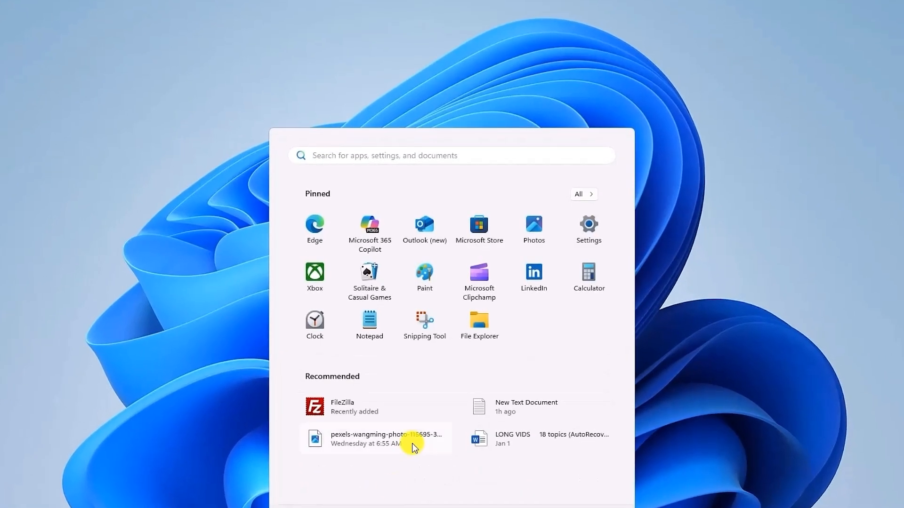
pyautogui.write('inter')
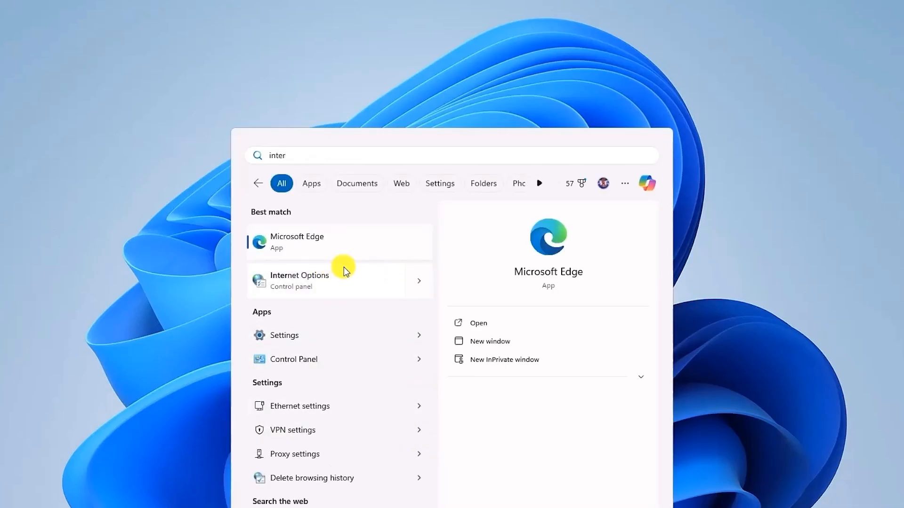
# Step: Open Internet Options from the results and go to its Content page
pyautogui.click(299, 280)
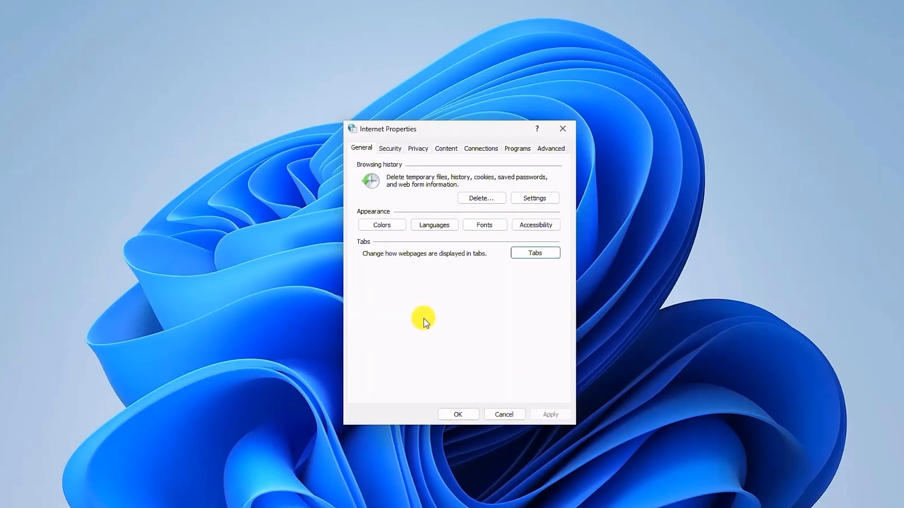
pyautogui.click(445, 148)
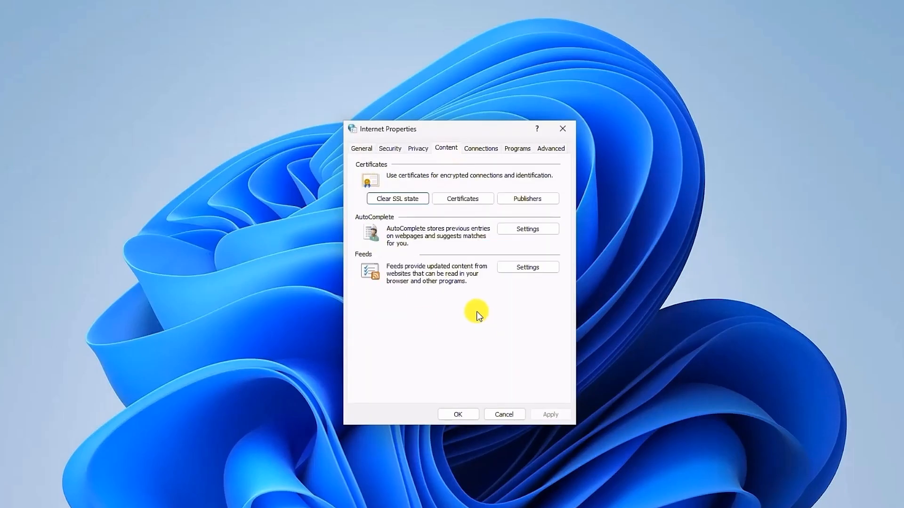
pyautogui.moveTo(517, 336)
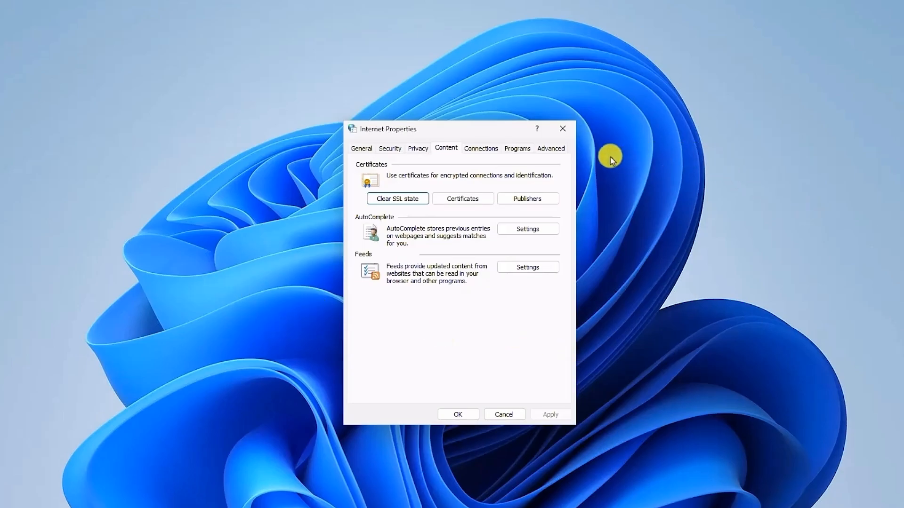
# Step: Show the Advanced settings and scroll down to the Security SSL/TLS options
pyautogui.click(550, 148)
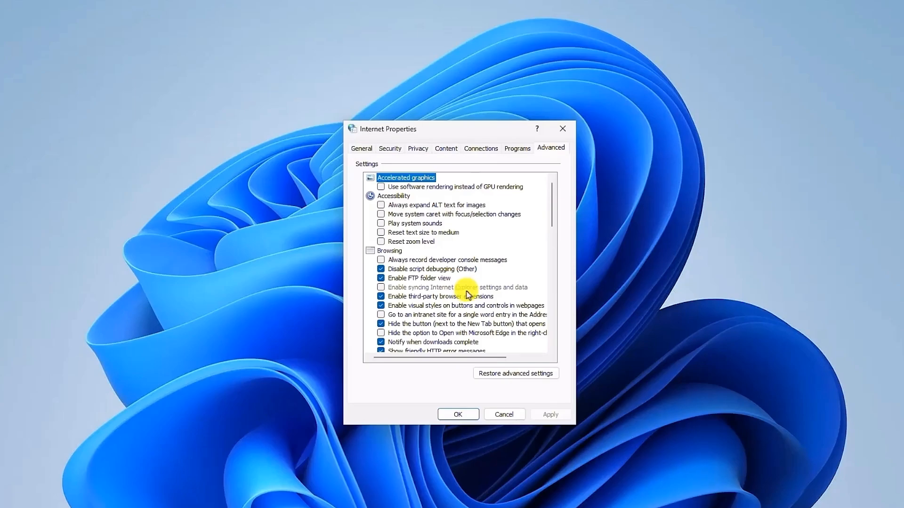
pyautogui.scroll(-3)
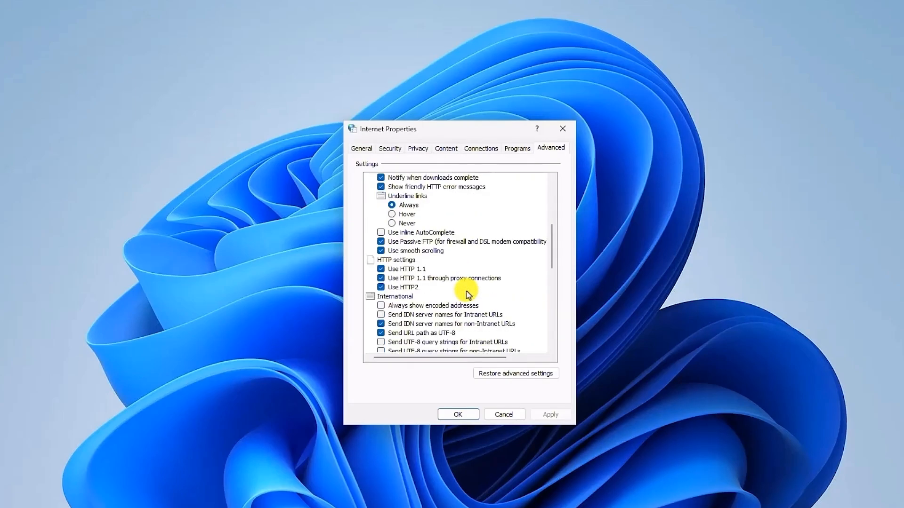
pyautogui.scroll(-3)
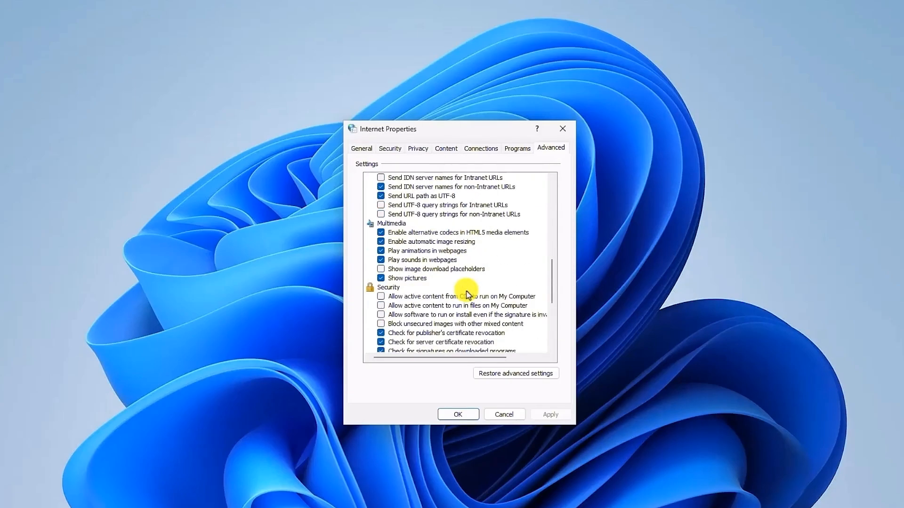
pyautogui.scroll(-3)
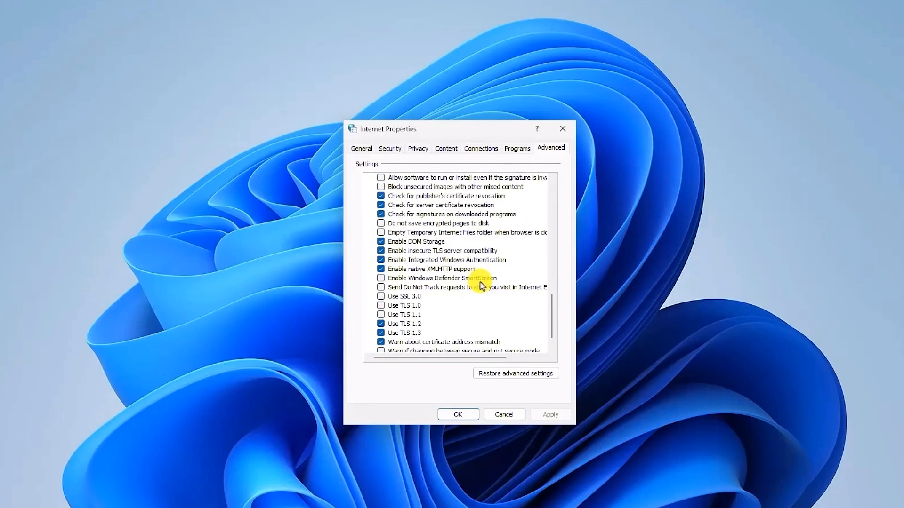
pyautogui.scroll(-3)
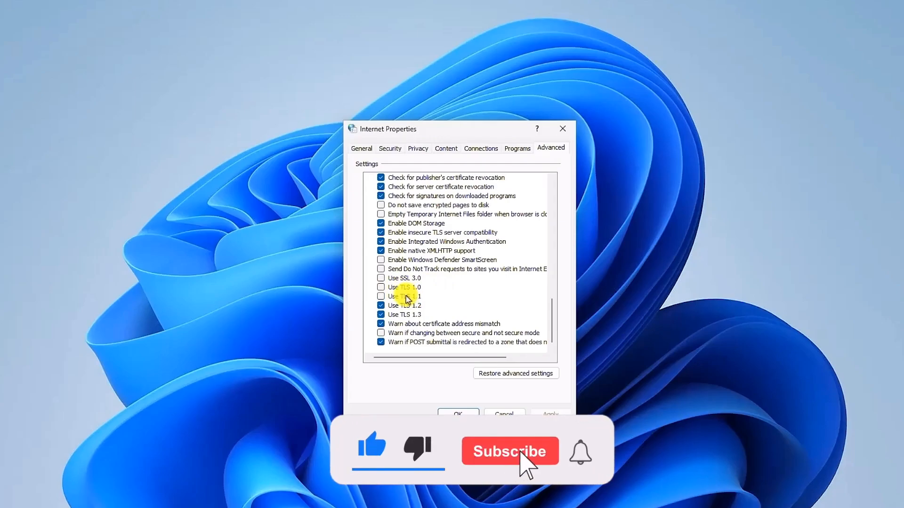
# Step: Enable Use TLS 1.1 and Use SSL 3.0 in the Security section
pyautogui.click(508, 451)
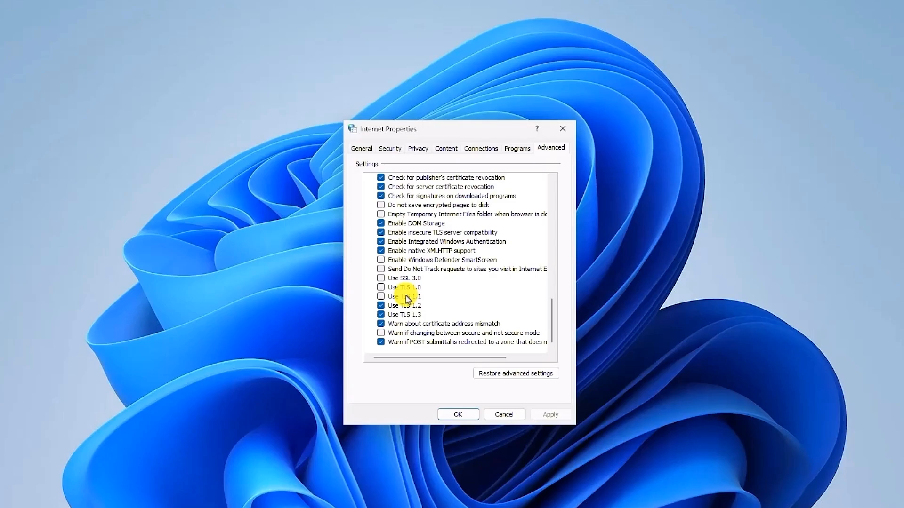
pyautogui.moveTo(400, 296)
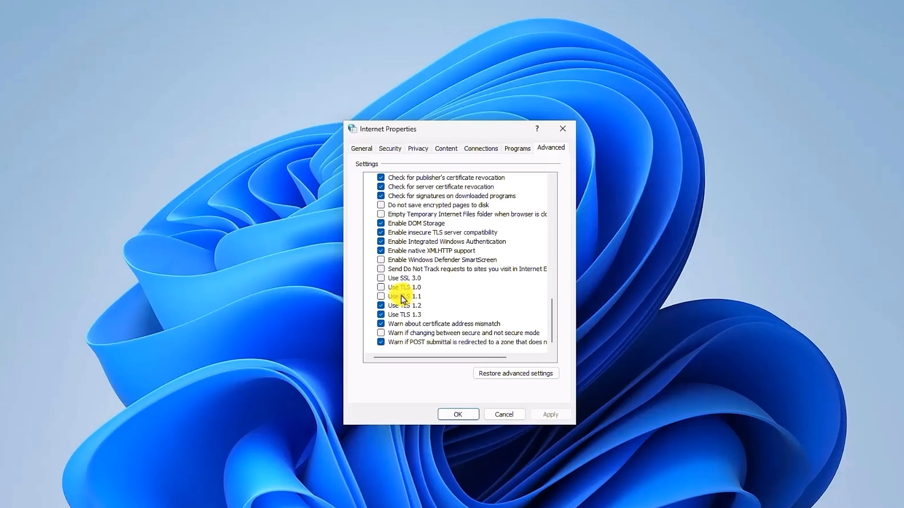
pyautogui.click(380, 278)
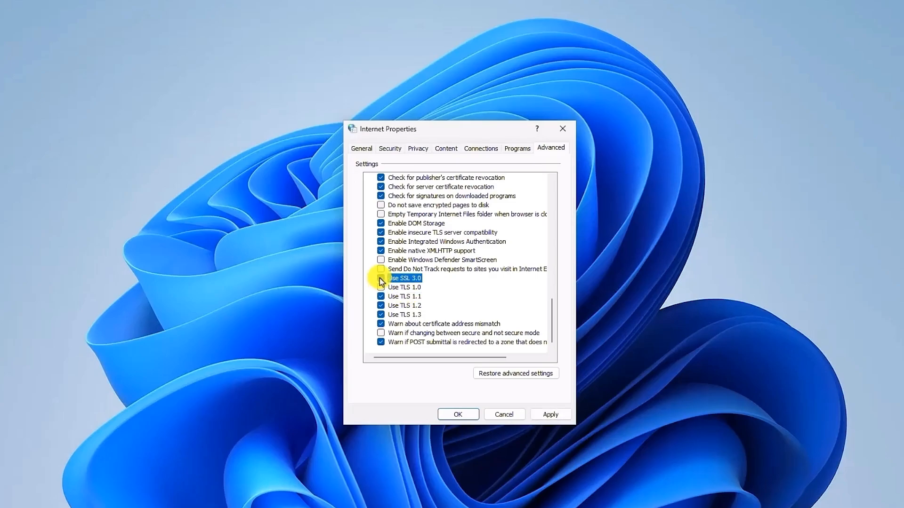
pyautogui.click(380, 279)
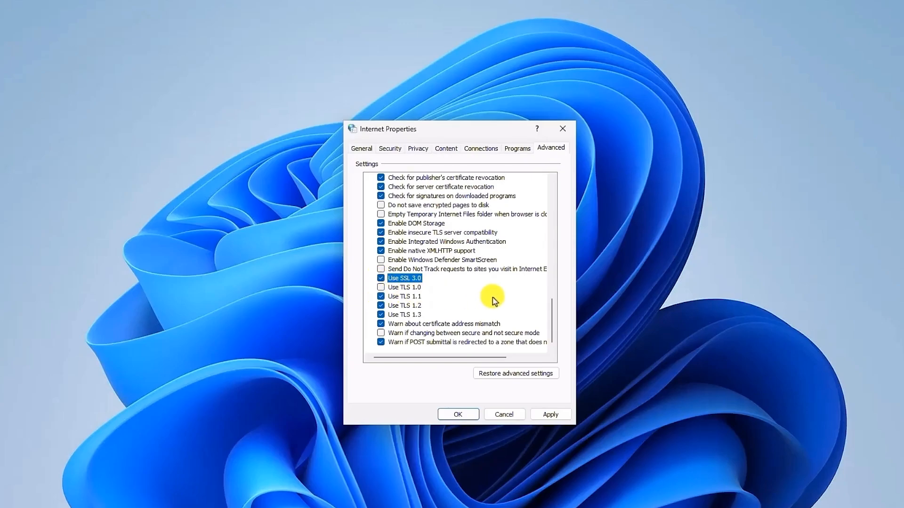
pyautogui.moveTo(571, 426)
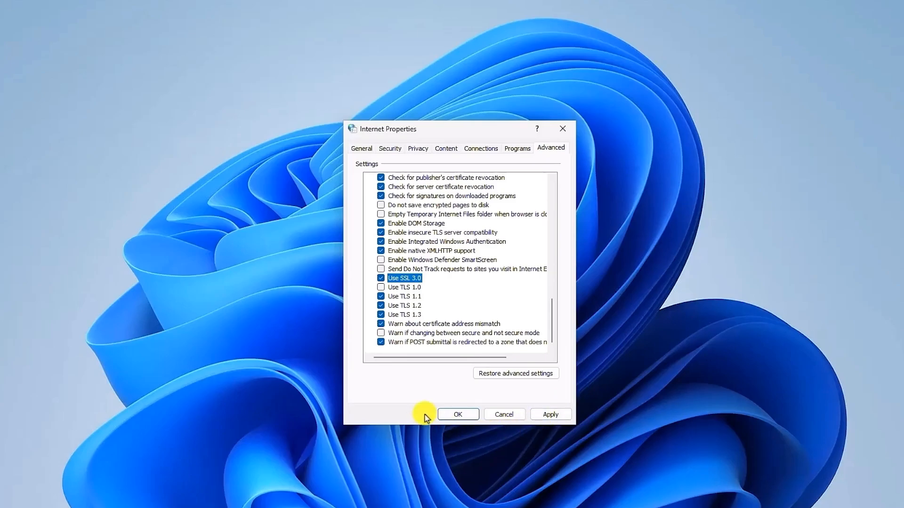
# Step: Confirm the SSL 3.0 and TLS 1.1 changes with OK, closing Internet Properties
pyautogui.click(457, 414)
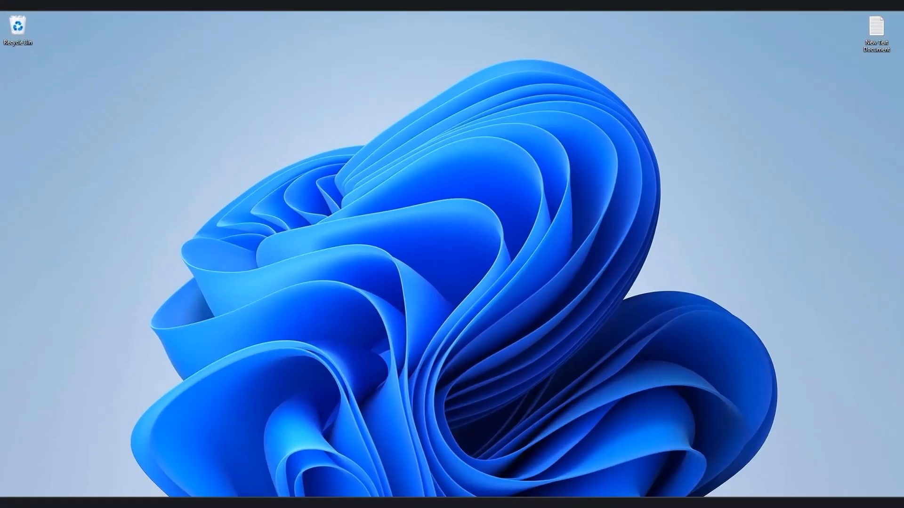